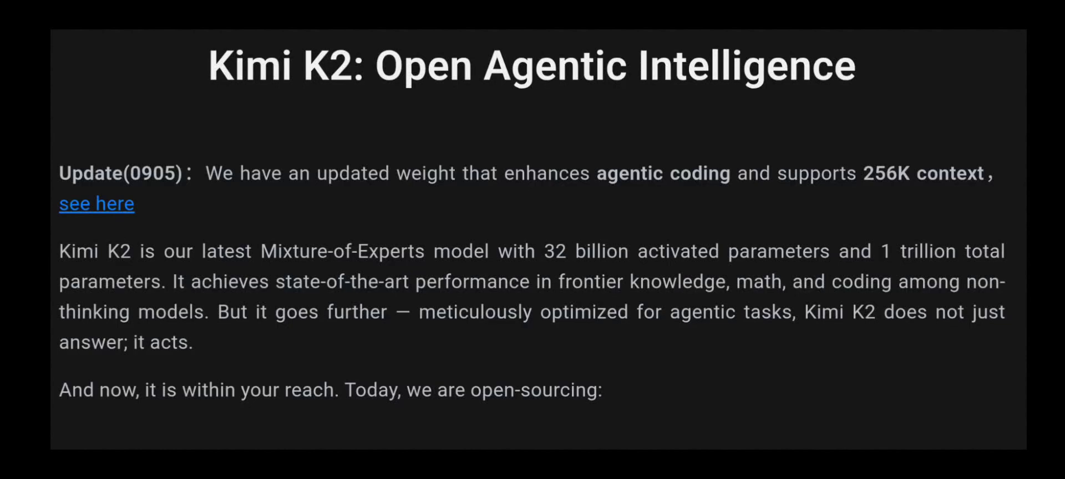
Step: Play the GPT-5 Rolling ball minigame demo until its Game Over screen appears
double_click(944, 251)
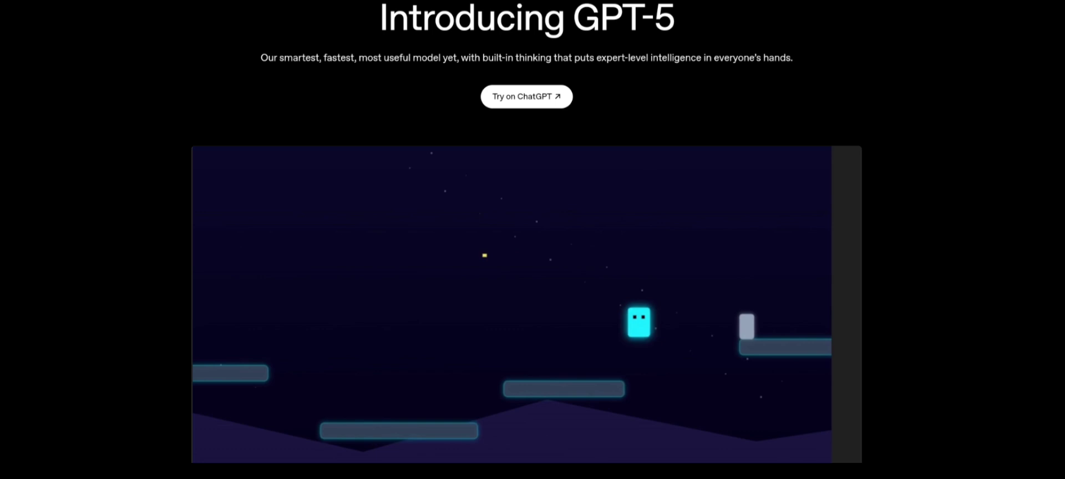
text(Rewr)
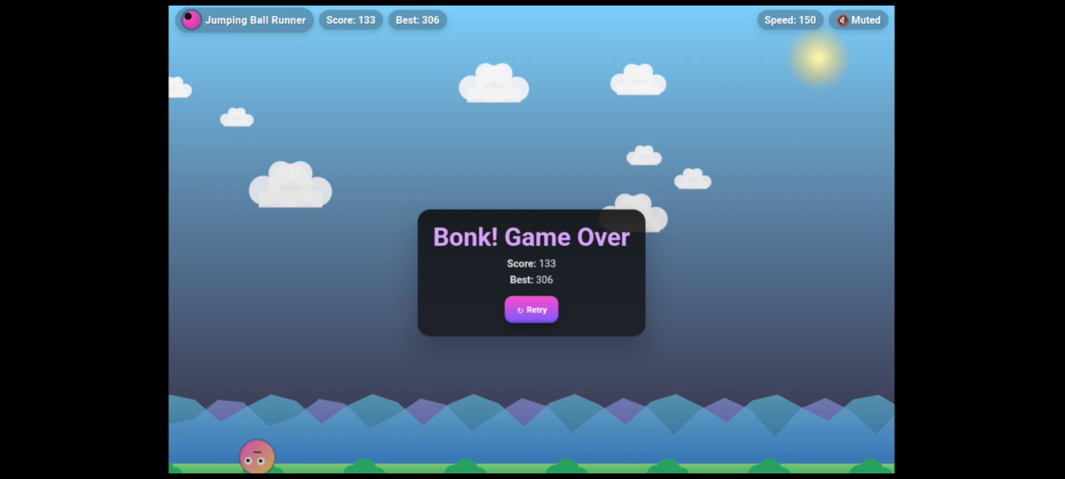
Step: Choose the K2 flagship model for the pasted Jumping Ball Runner prompt
scroll(down, 3)
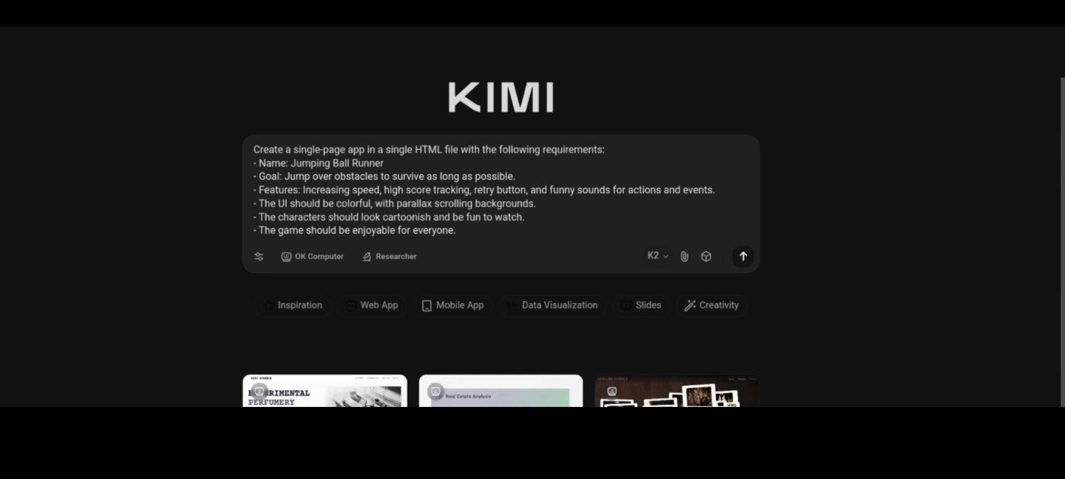
click(657, 257)
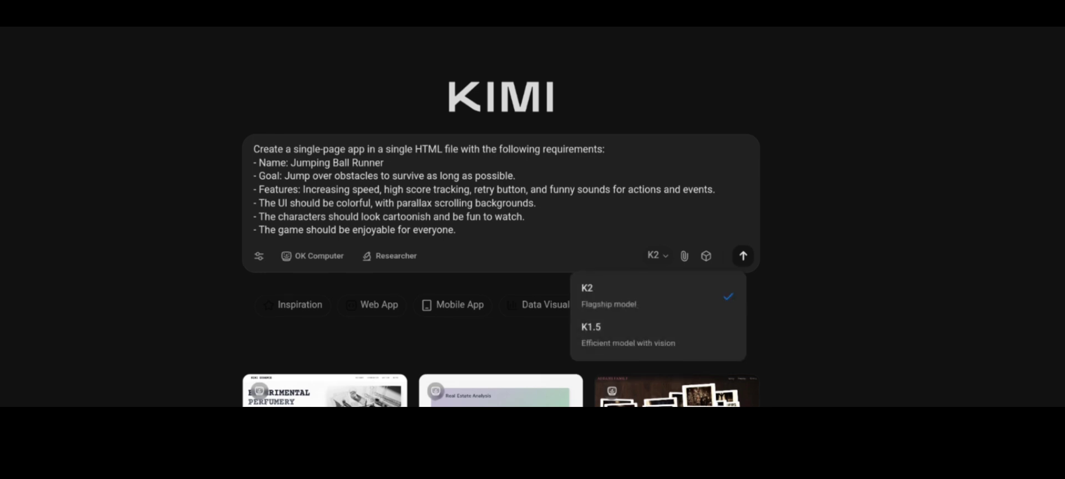
click(743, 257)
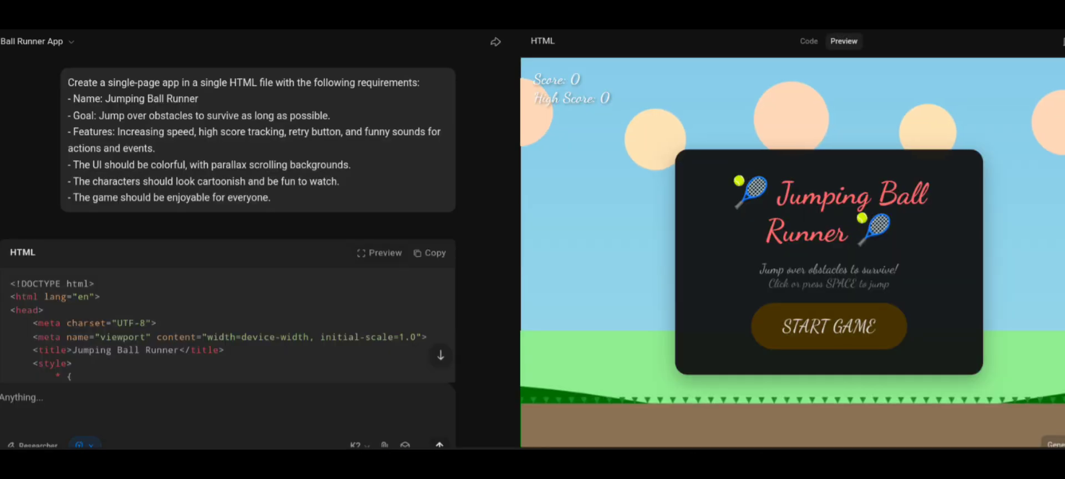
Step: Start the generated Jumping Ball Runner game from its preview start screen
click(828, 326)
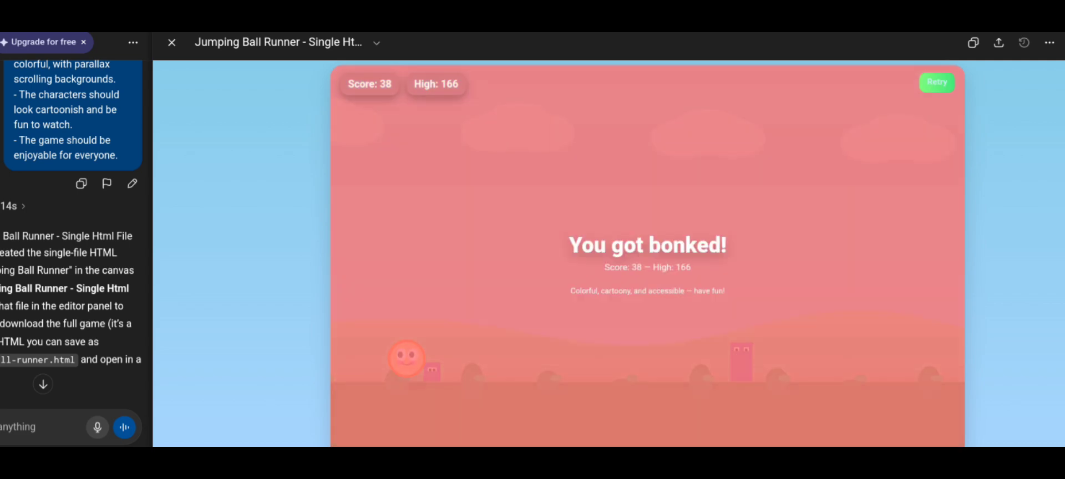
Step: In the Pixel art showcase, select the Fill tool with dark brown as the paint colour
click(455, 38)
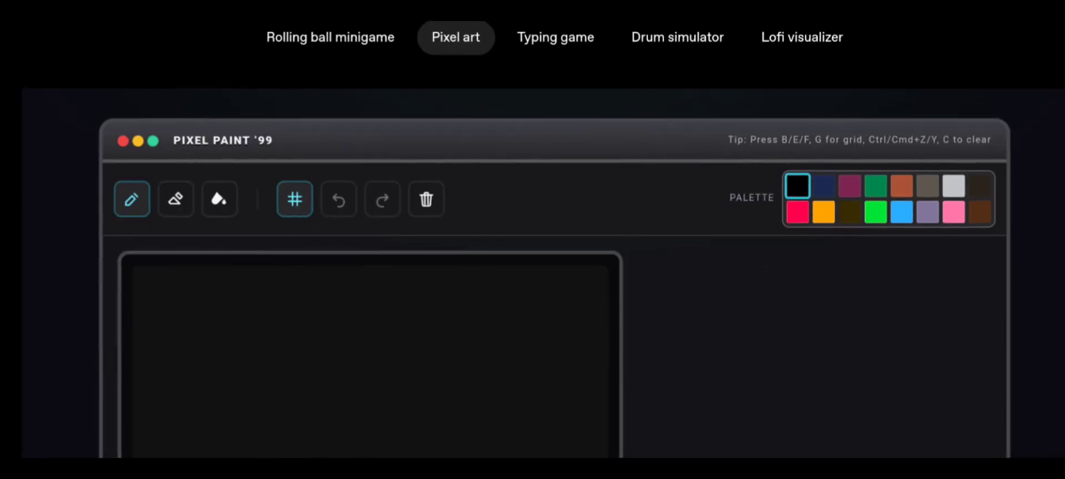
mouse_move(131, 200)
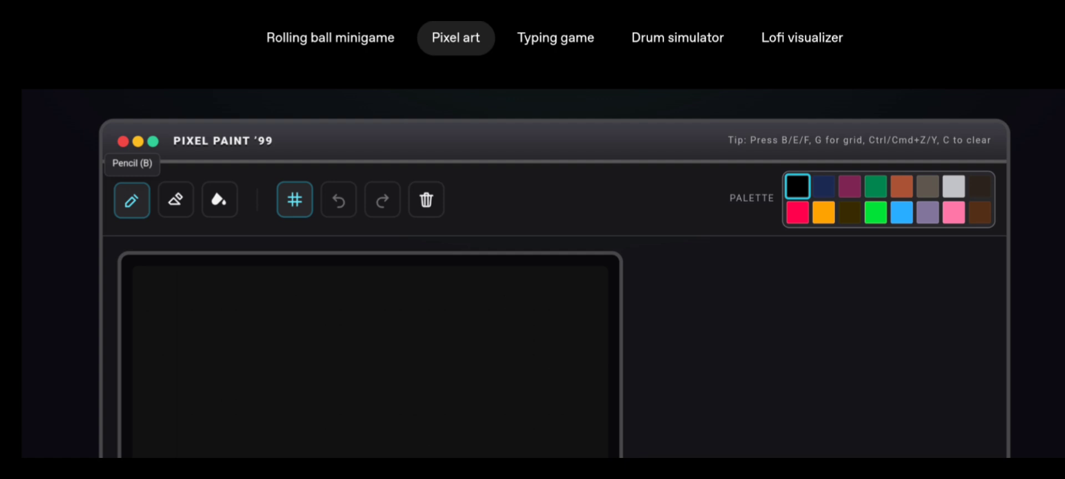
click(219, 199)
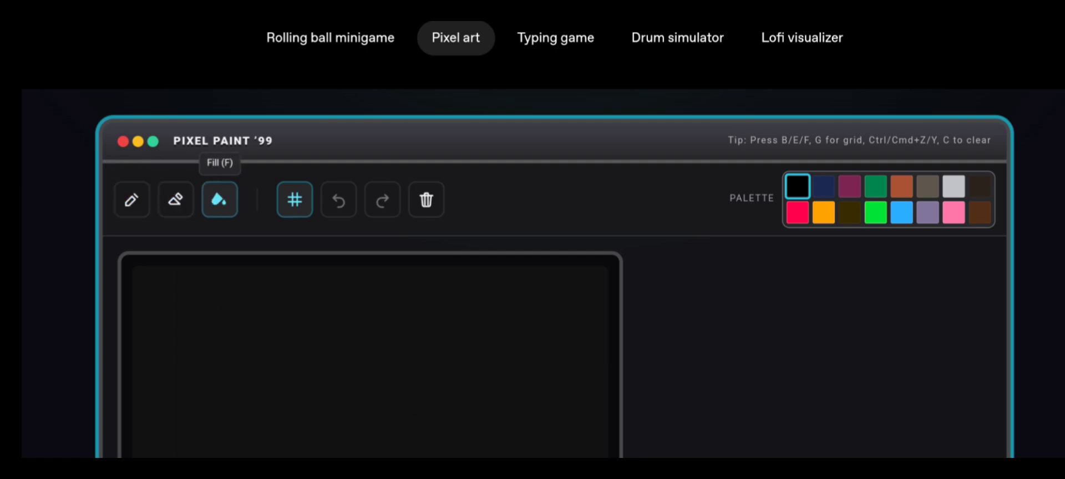
mouse_move(339, 200)
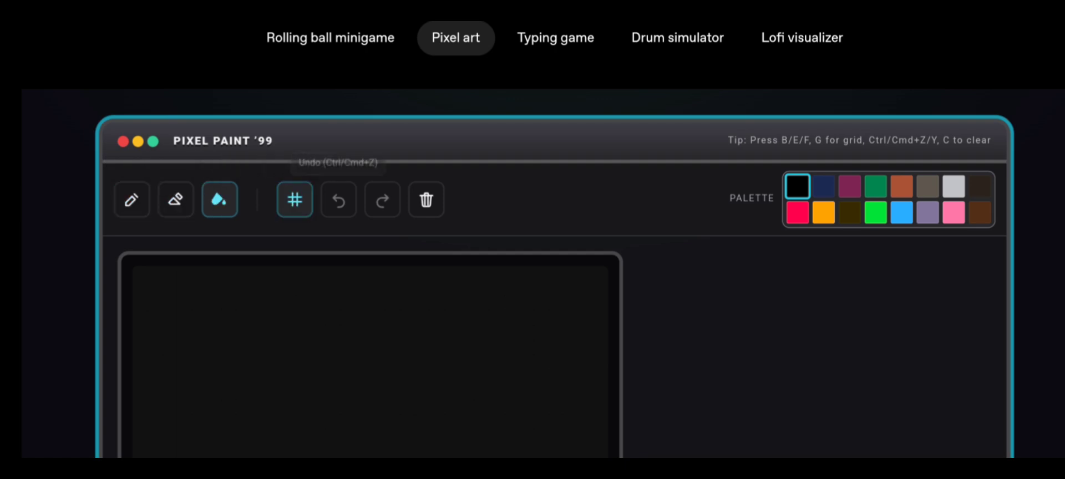
mouse_move(427, 198)
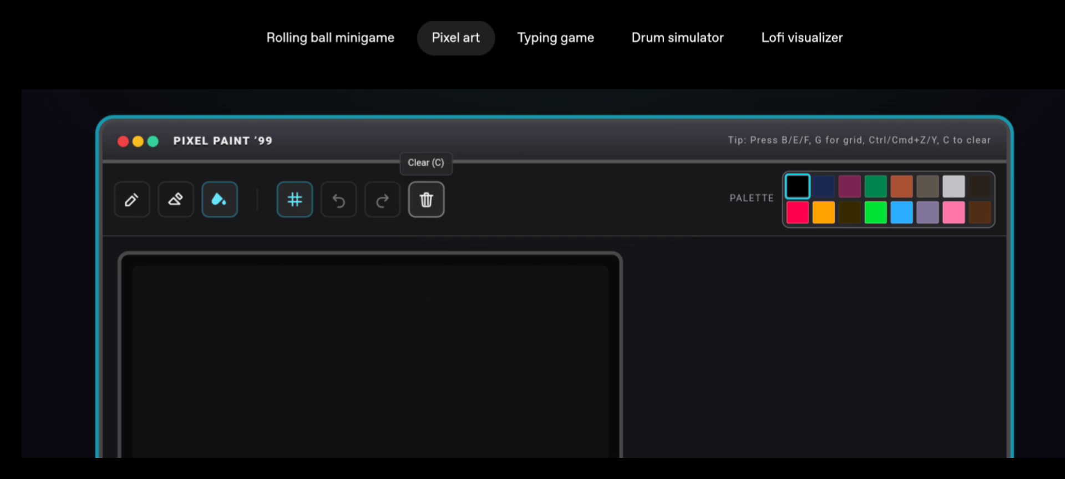
click(980, 212)
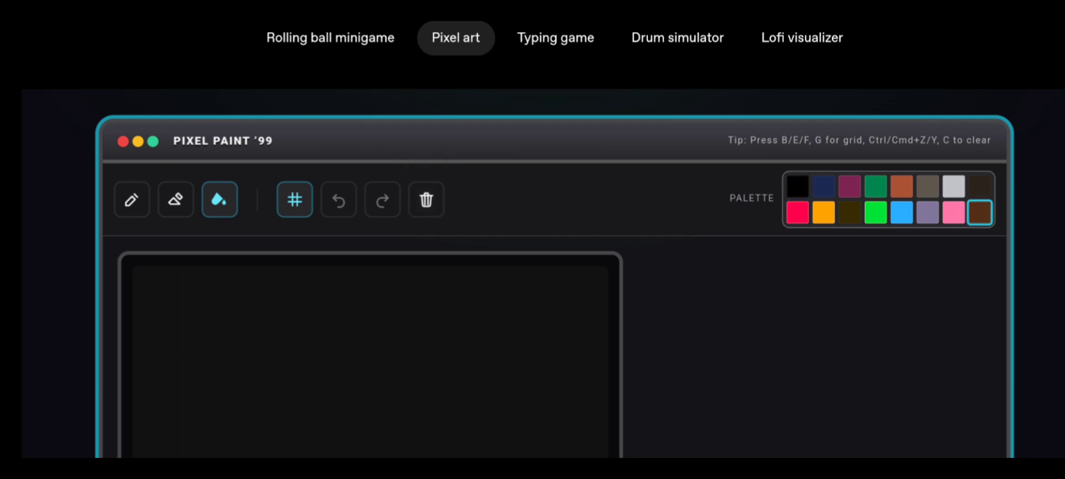
Step: Scroll through Kimi's generated PixelPaint Pro HTML code beside its preview
scroll(down, 3)
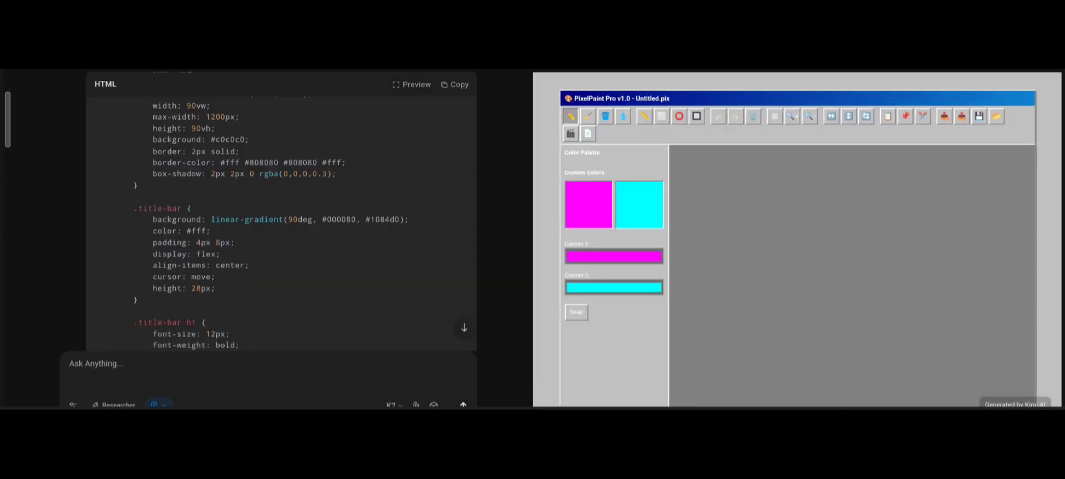
scroll(down, 3)
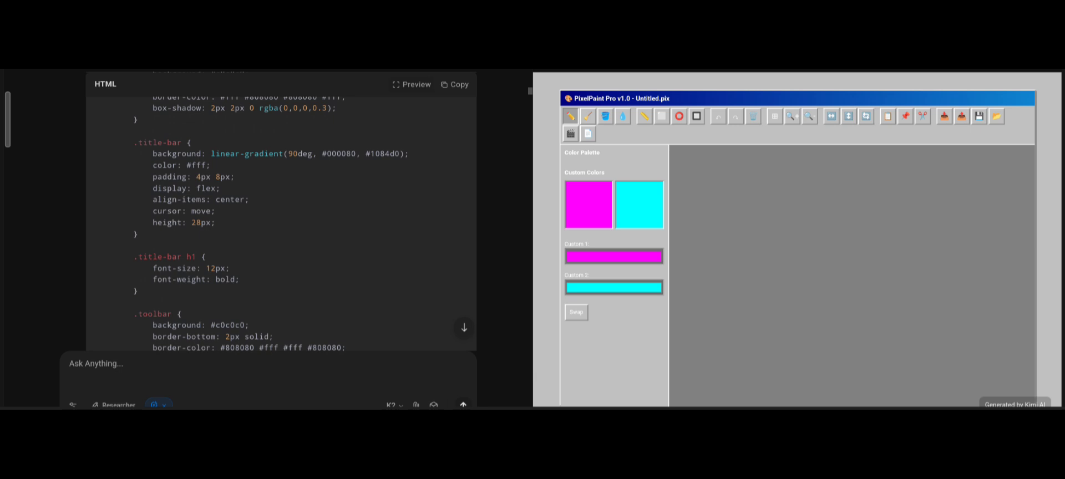
scroll(down, 3)
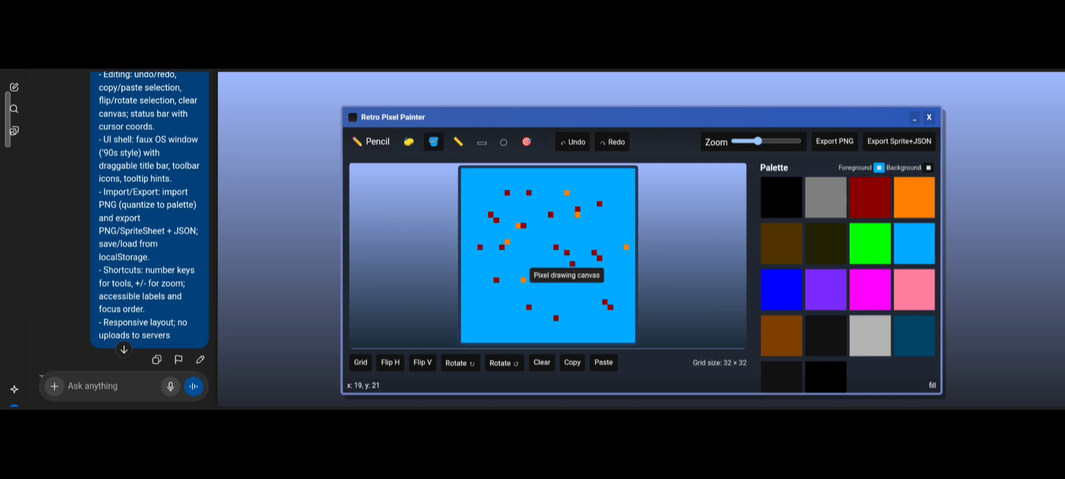
Step: Select the Line tool in ChatGPT's Retro Pixel Painter toolbar
click(458, 142)
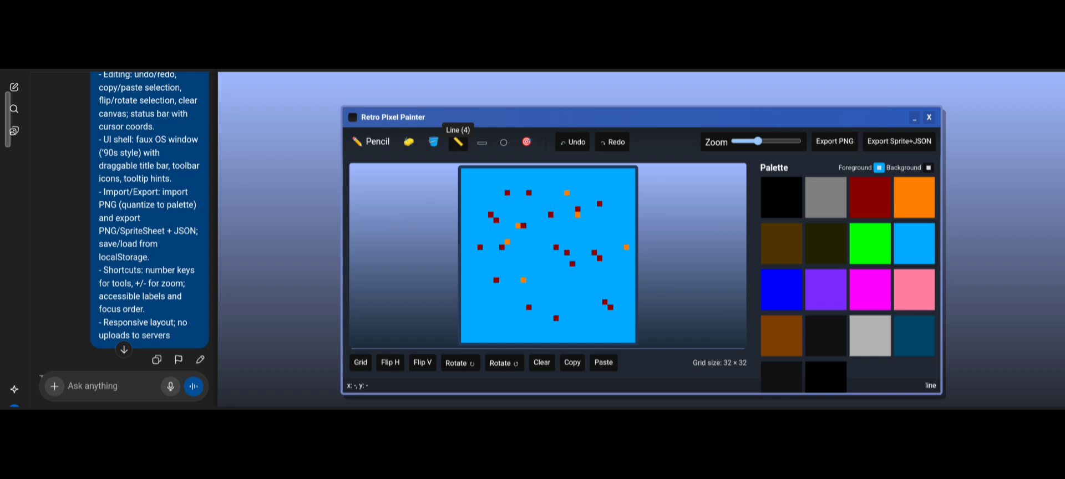
mouse_move(504, 182)
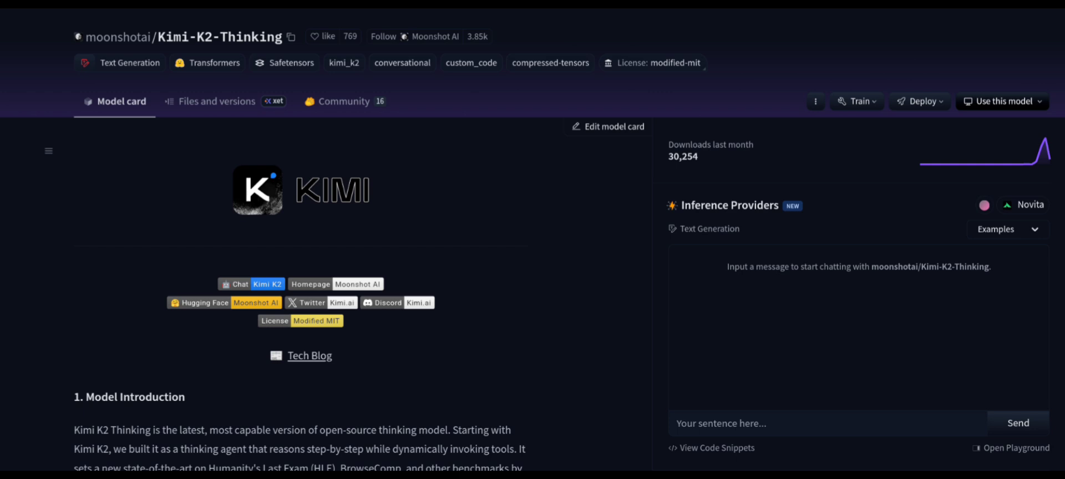
click(209, 101)
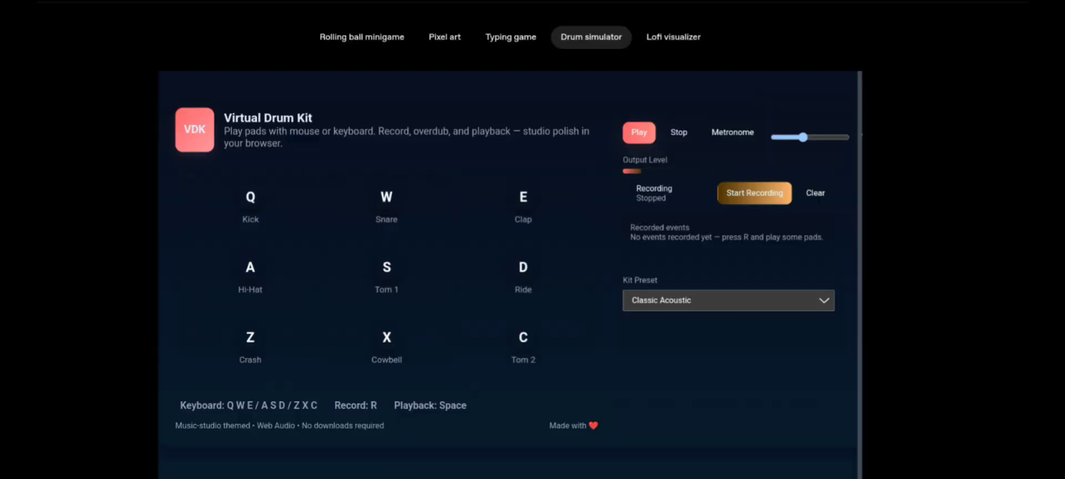
Step: Try the Virtual Drum Kit in the Drum simulator showcase
click(755, 193)
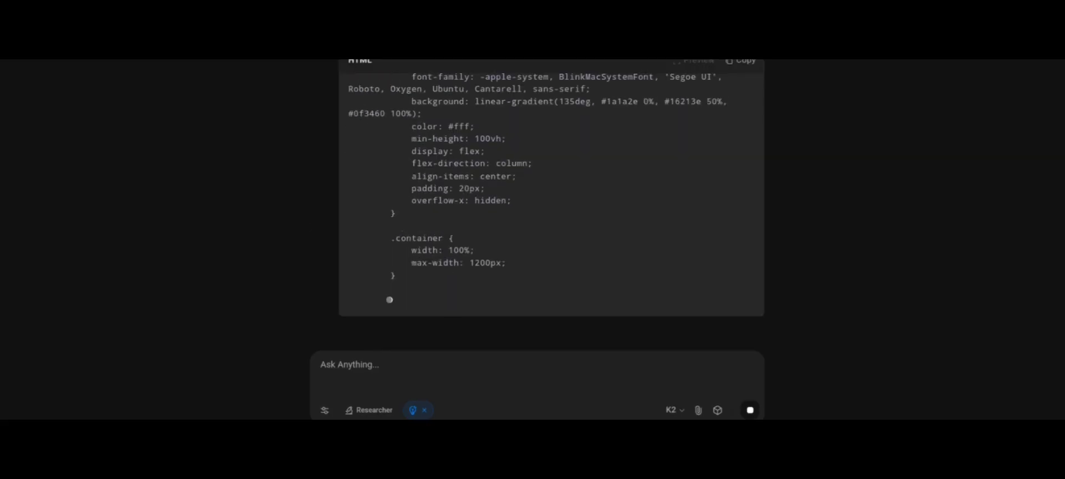
Step: Run the generated Virtual Drum Kit, play the Hi-Hat Closed pad and set volume to 100%
click(369, 76)
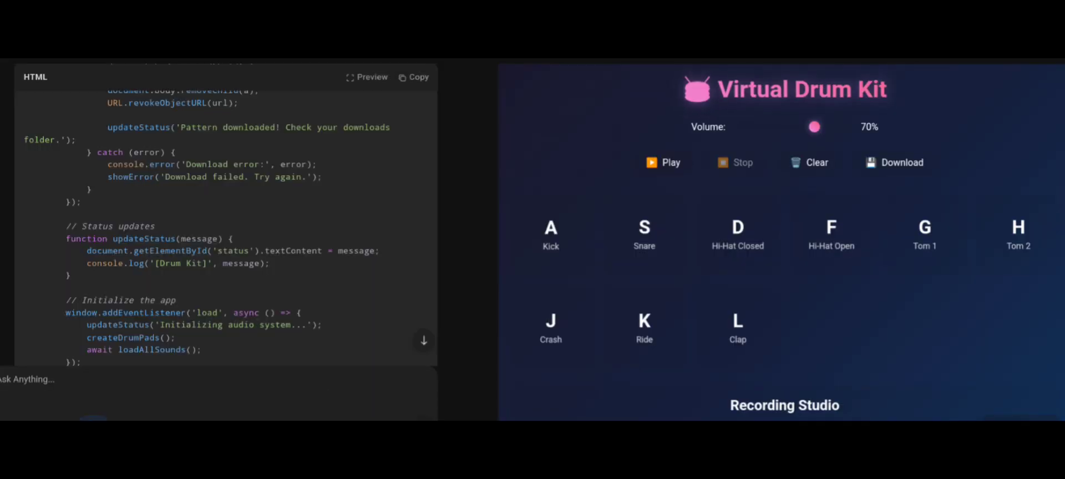
click(737, 233)
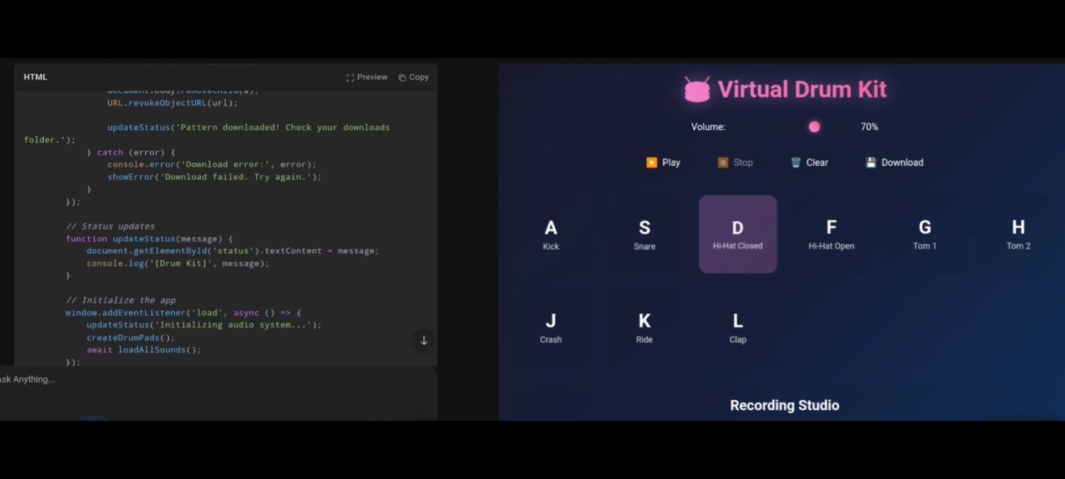
drag(815, 127, 810, 126)
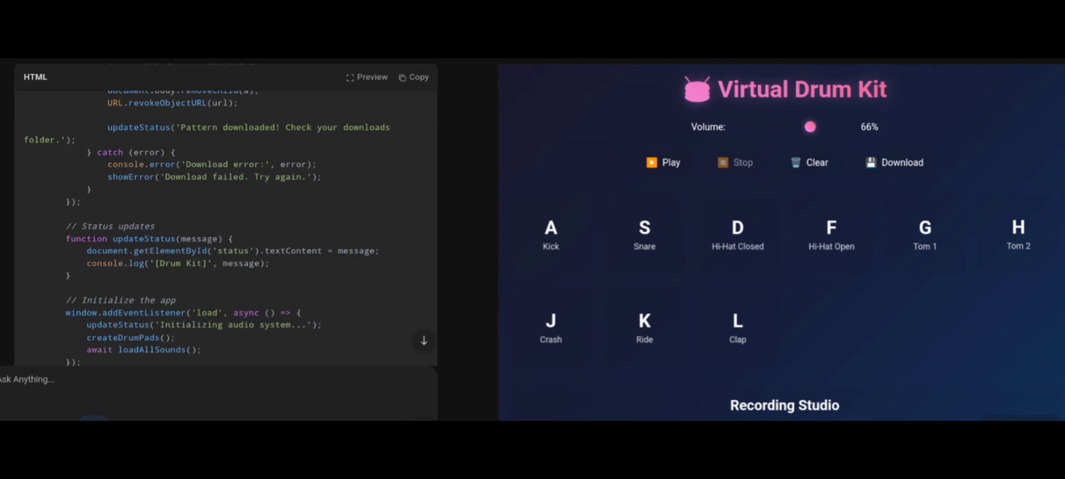
drag(810, 127, 831, 127)
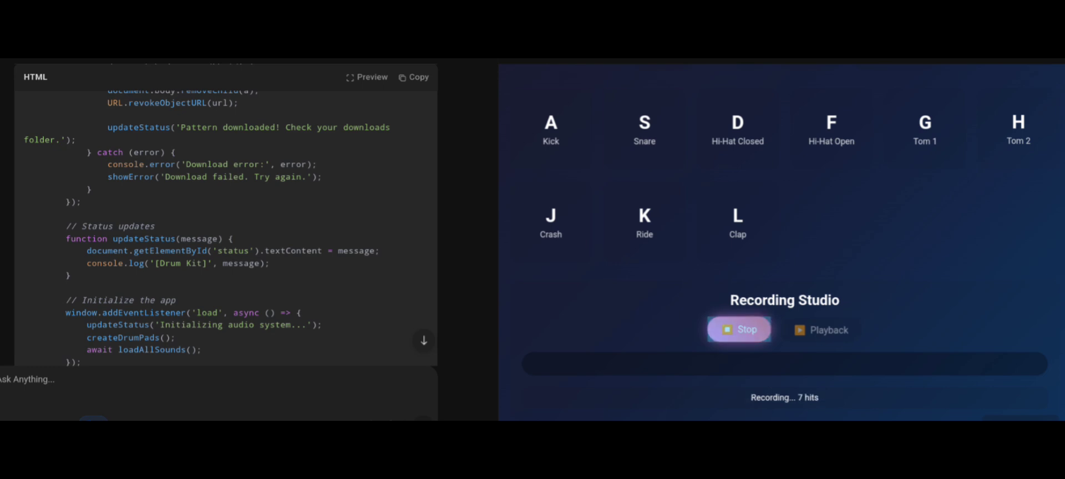
scroll(up, 3)
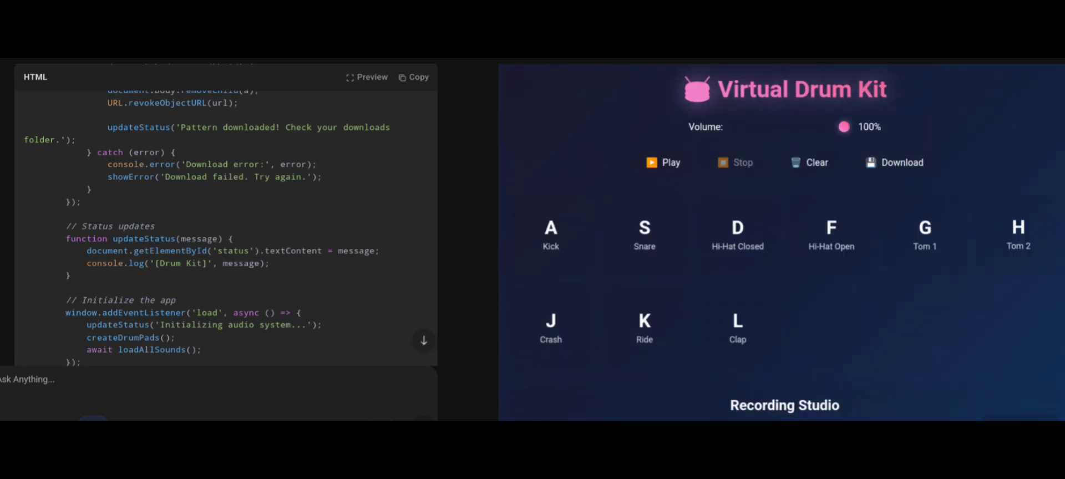